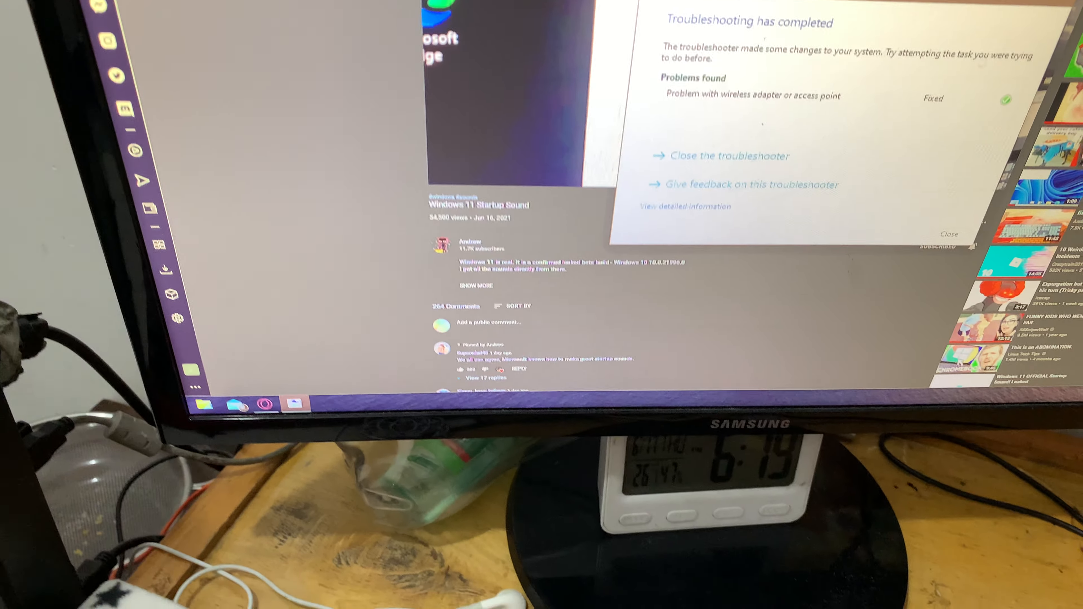
Step: Close the finished network troubleshooter after the wireless adapter fix
click(728, 156)
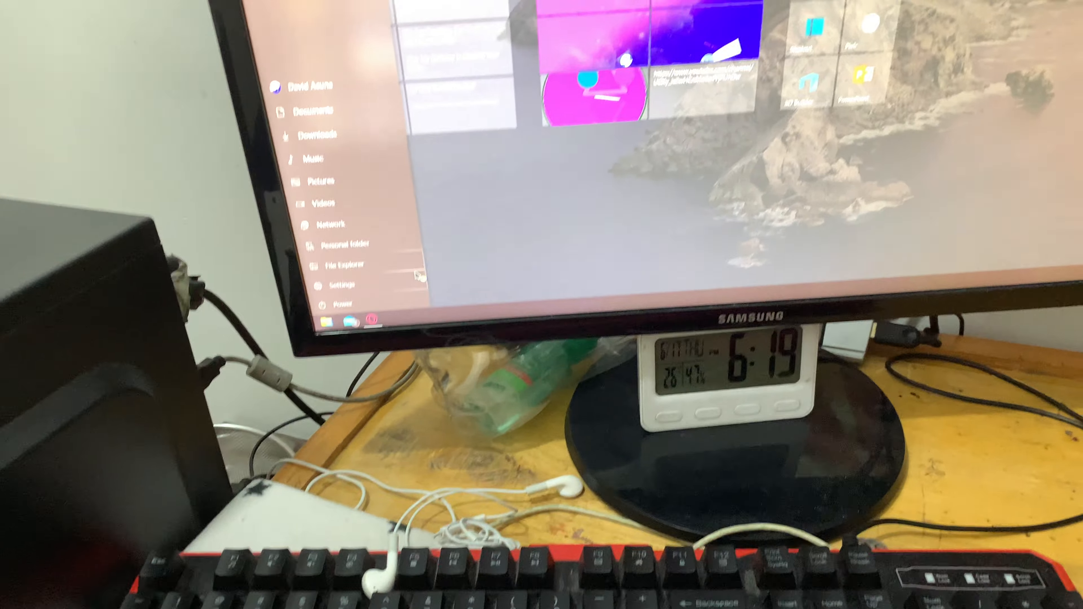
Step: Shut the computer down from the Start menu's Power options
click(331, 303)
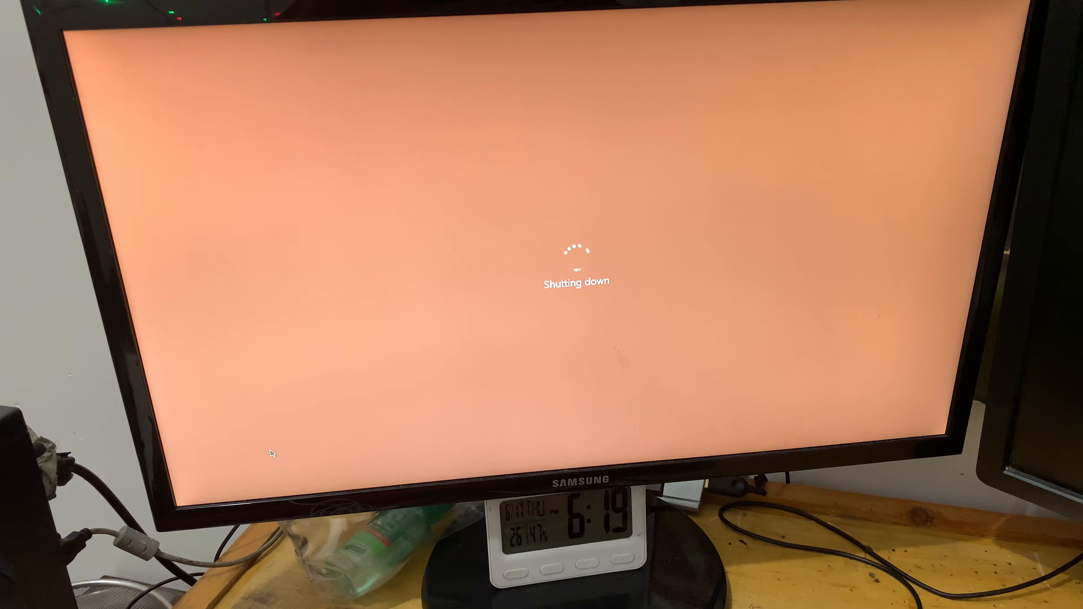